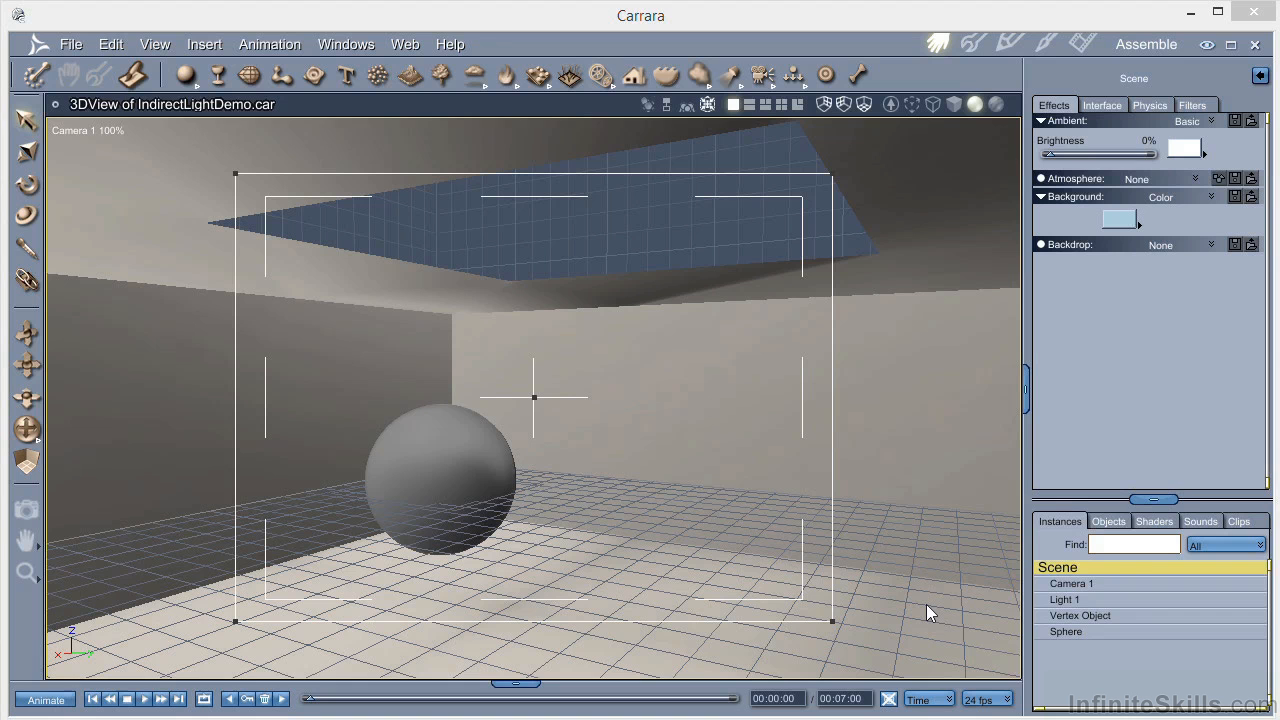
mouse_move(910, 400)
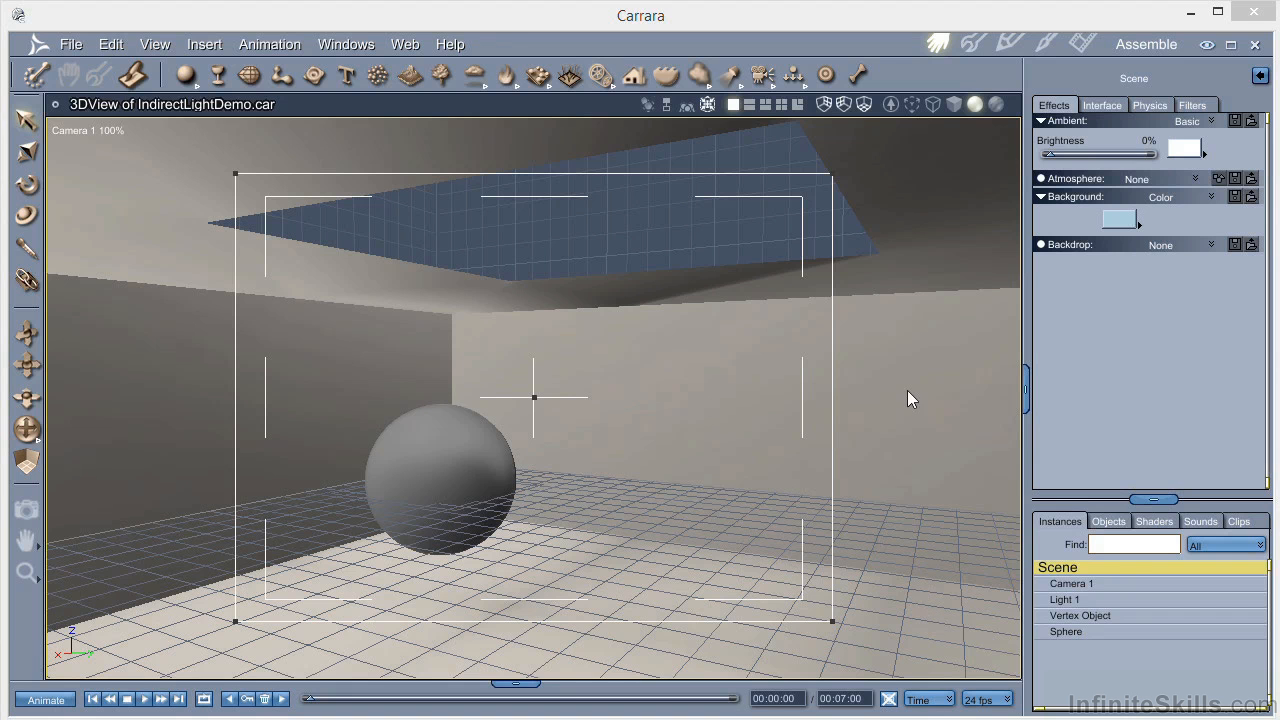
mouse_move(448, 176)
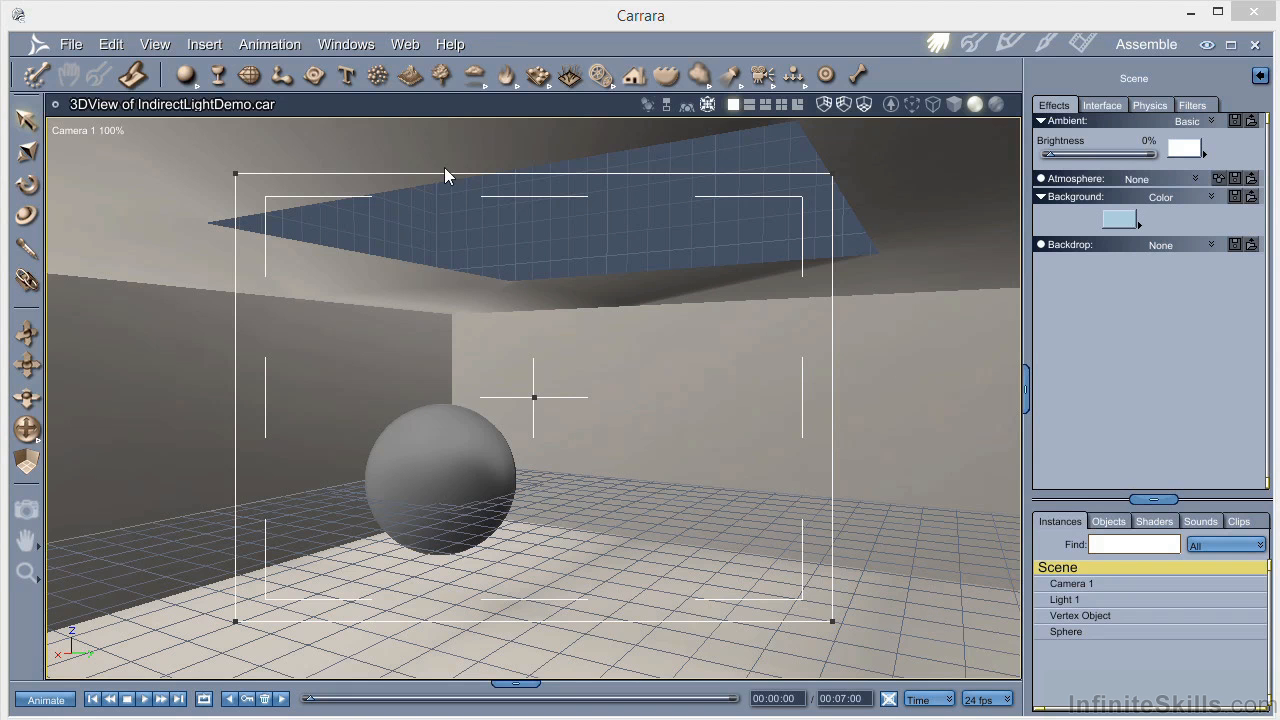
mouse_move(388, 600)
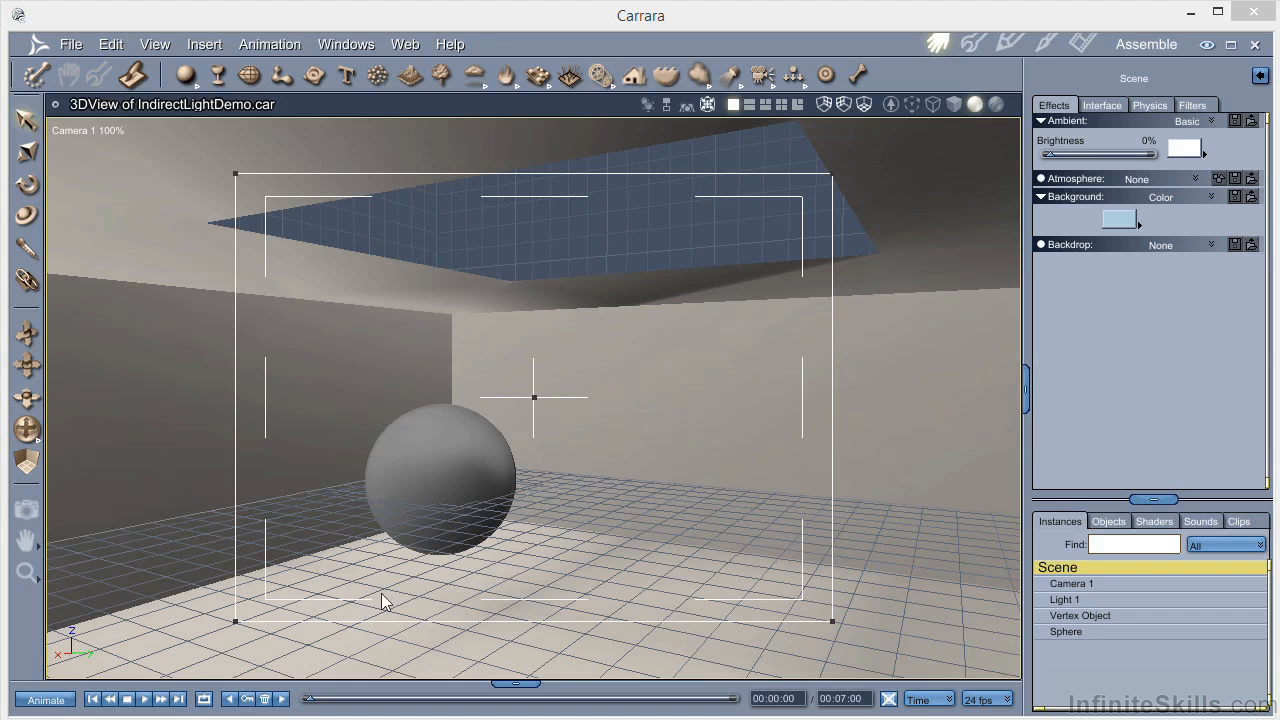
Switch the 3D view from Camera 1 to the Director's Camera.
left_click(84, 130)
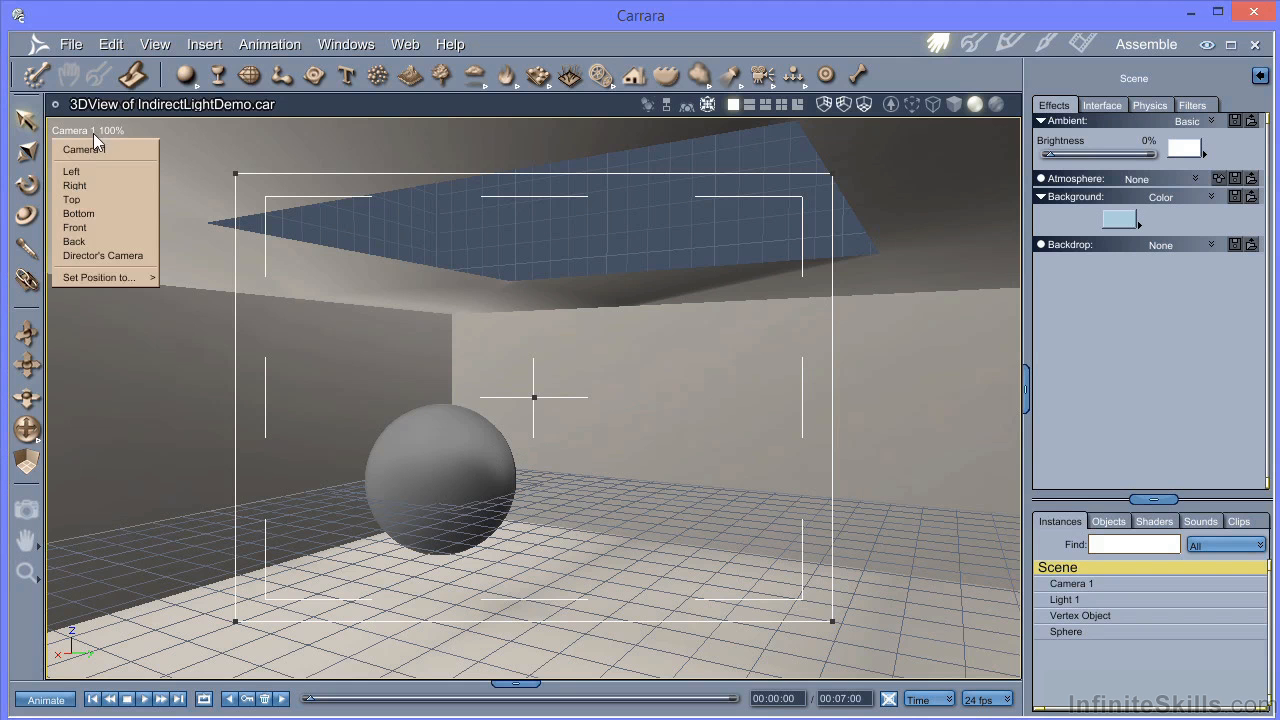
mouse_move(104, 256)
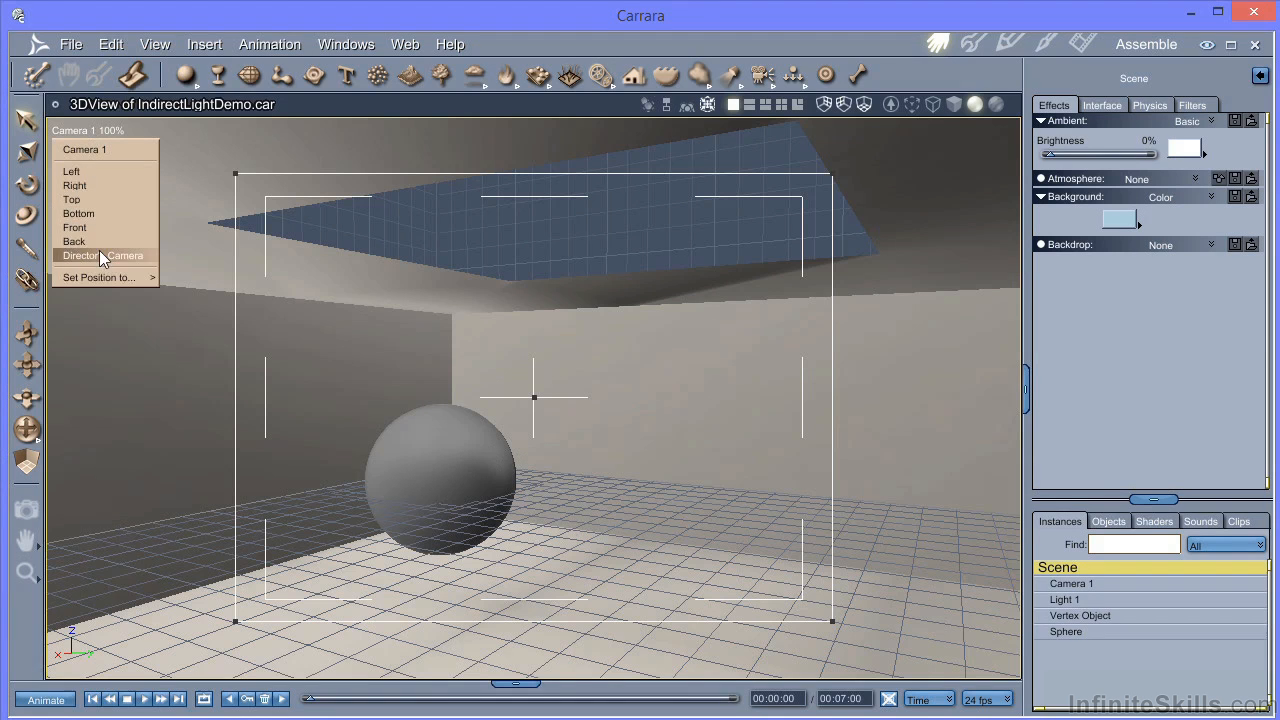
left_click(104, 256)
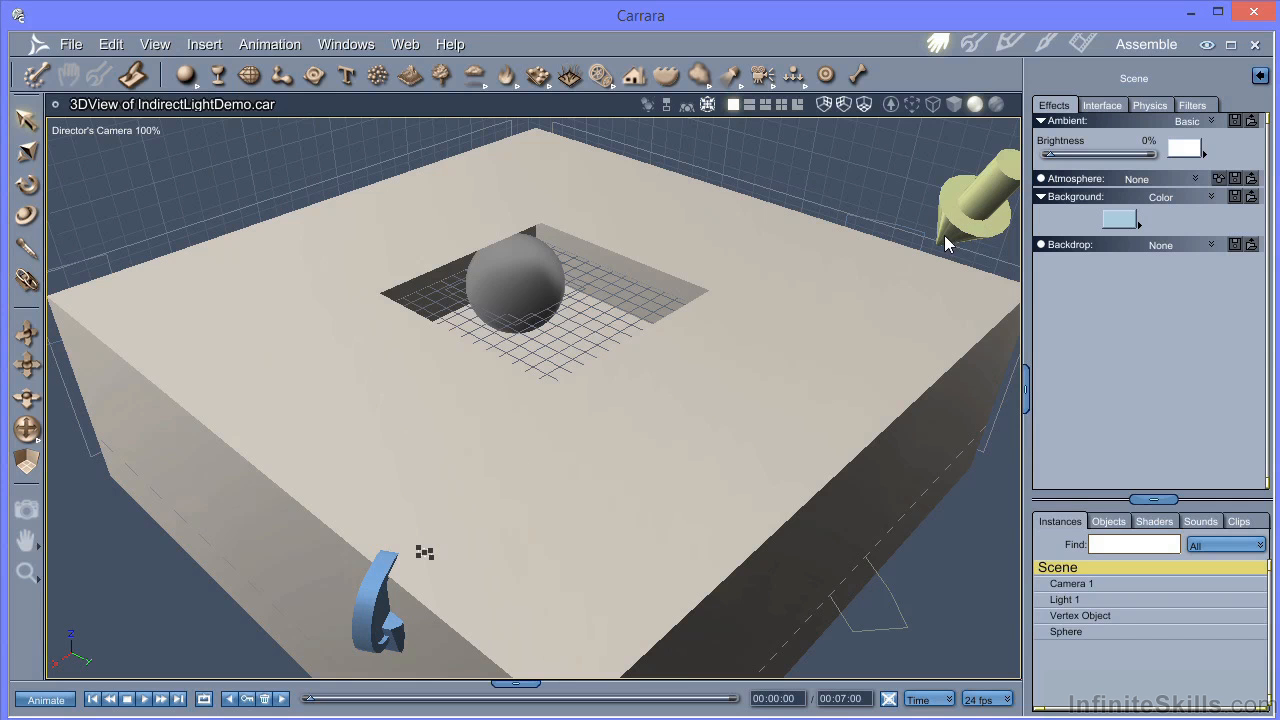
mouse_move(876, 336)
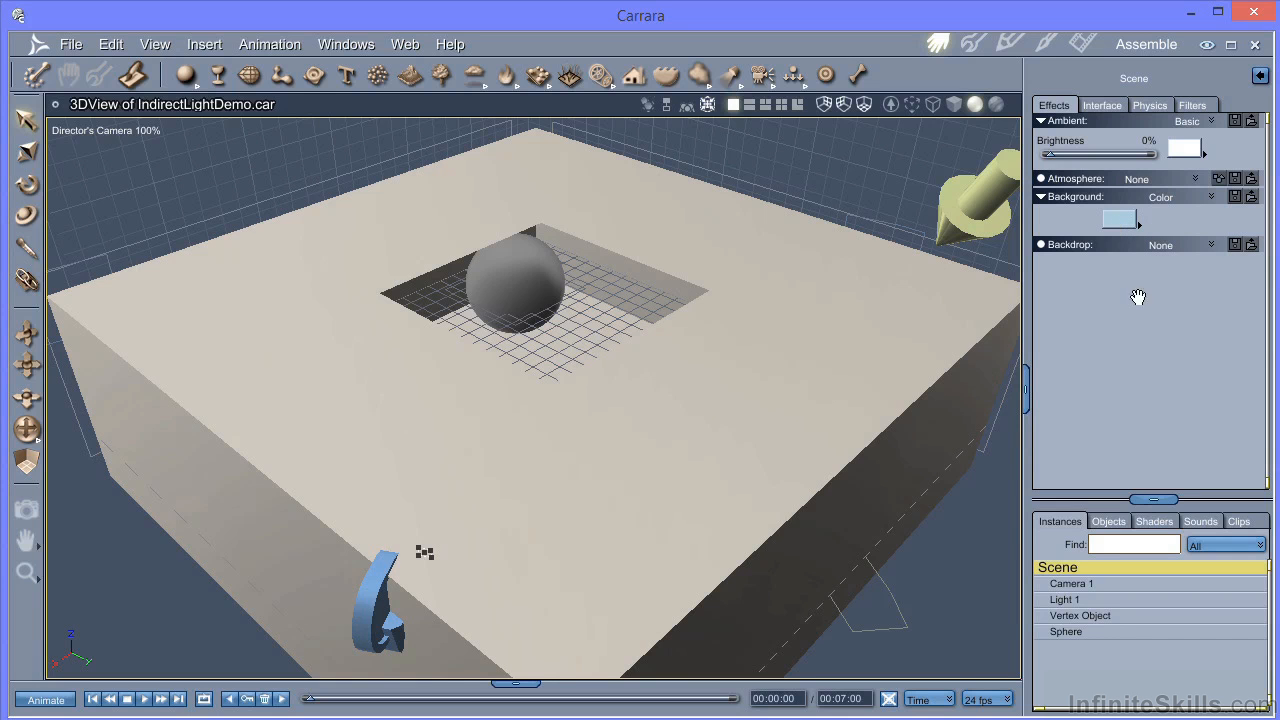
mouse_move(880, 208)
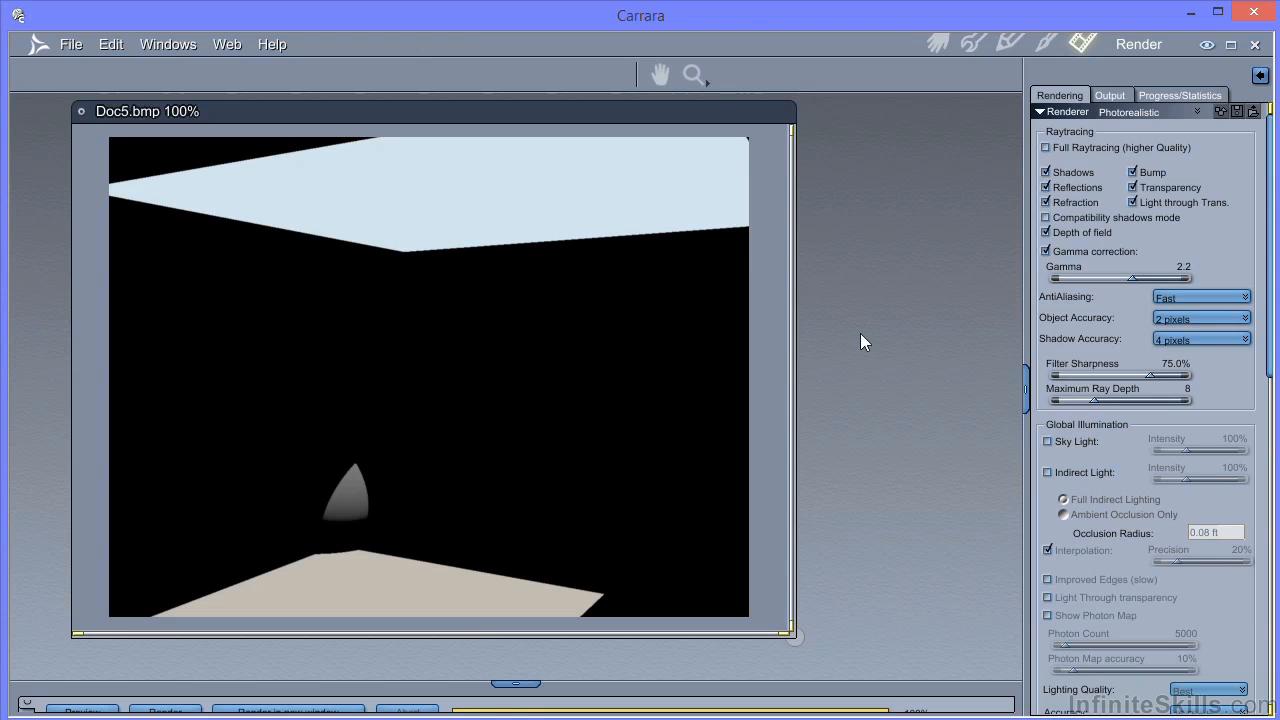
mouse_move(528, 508)
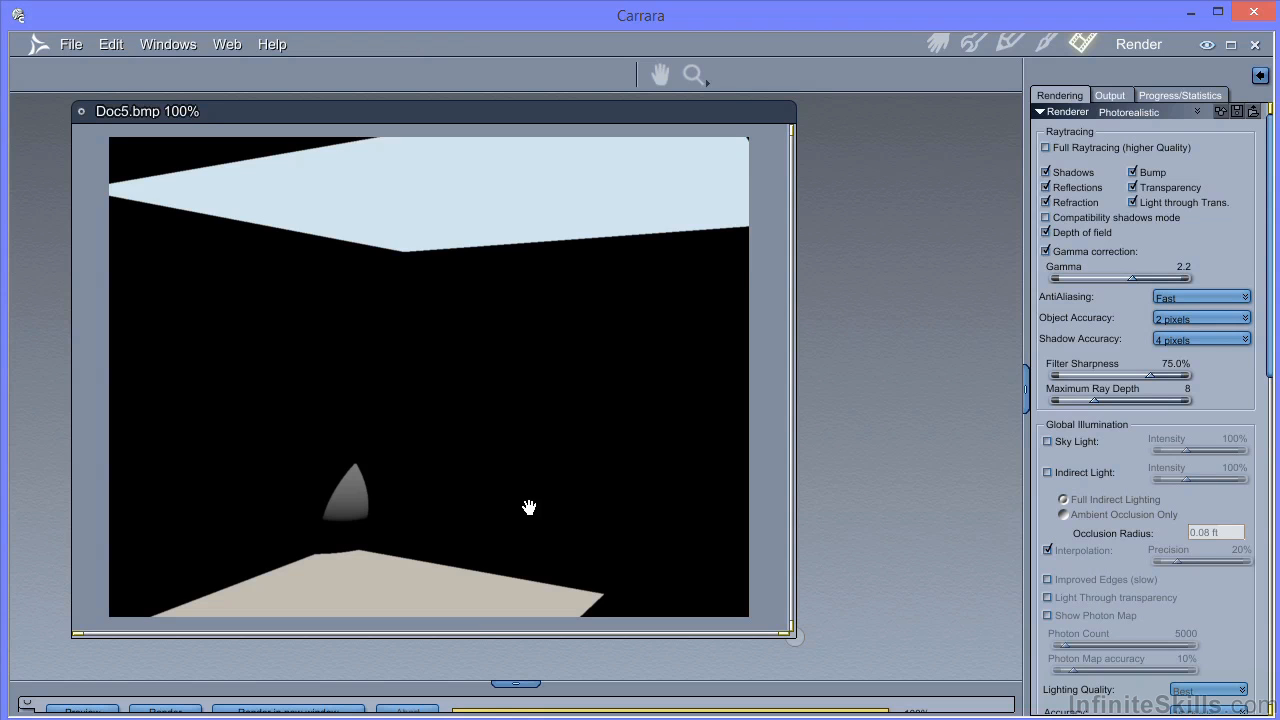
mouse_move(826, 412)
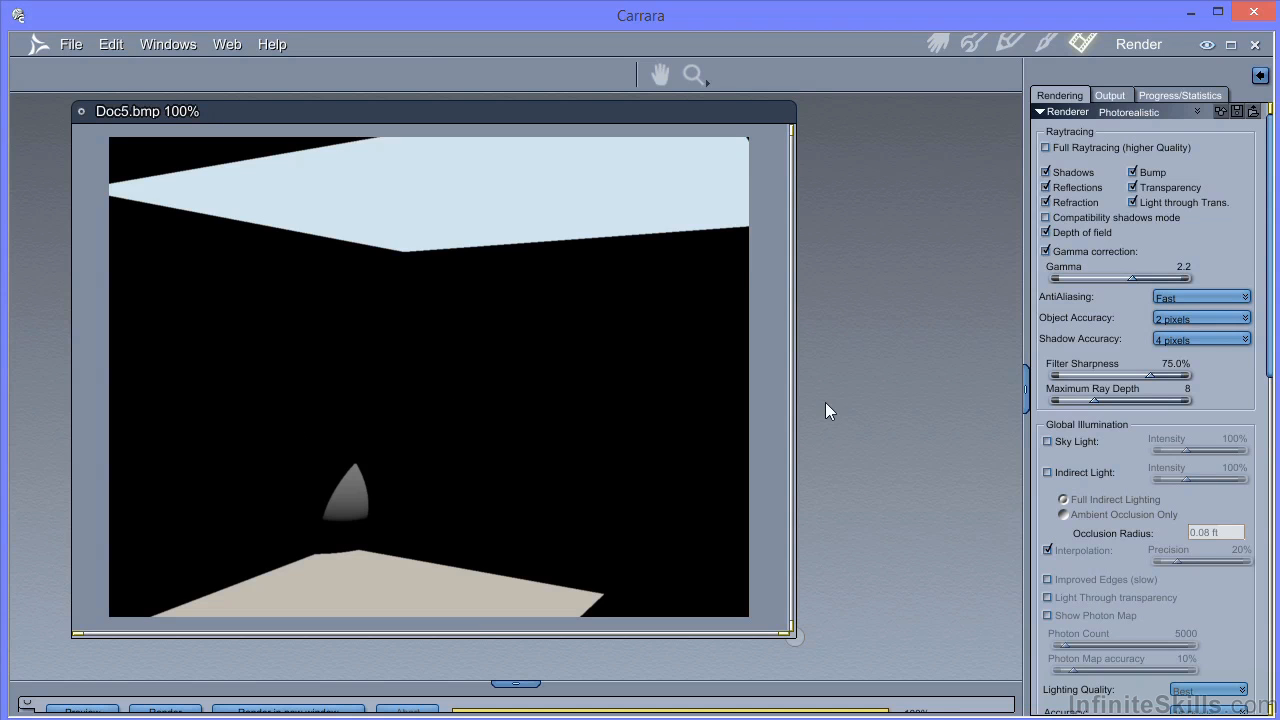
mouse_move(644, 184)
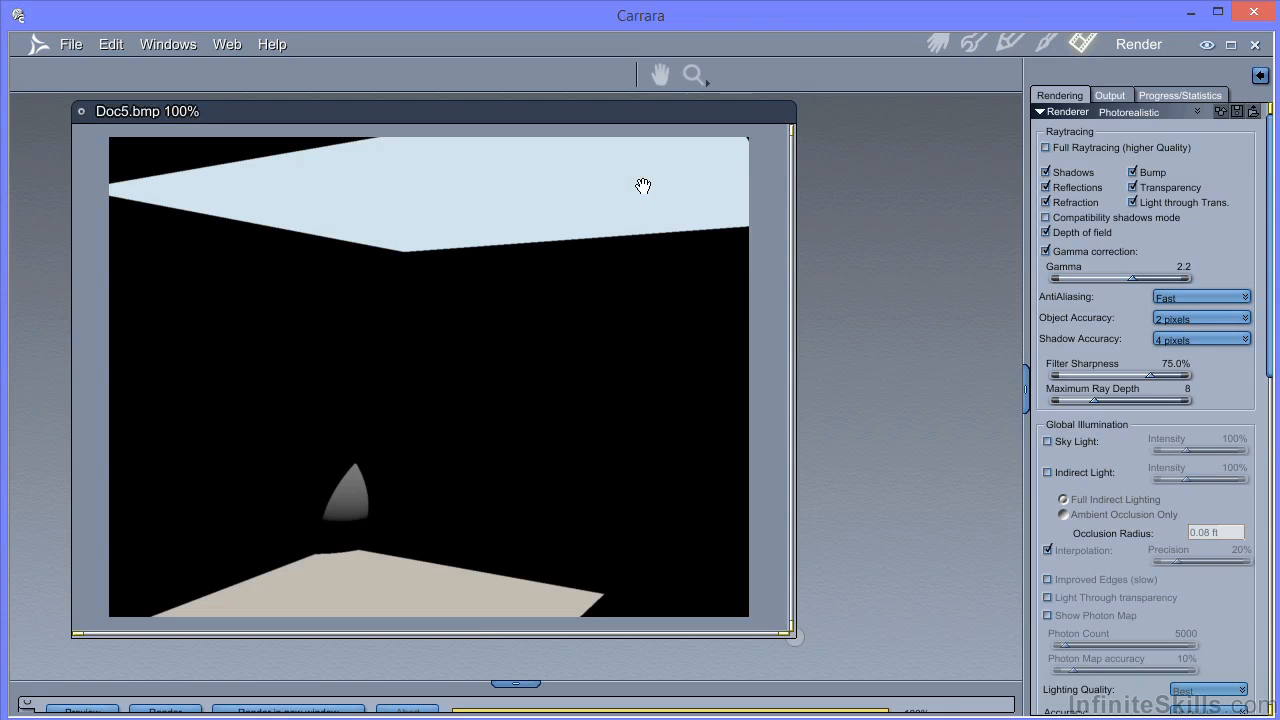
mouse_move(370, 588)
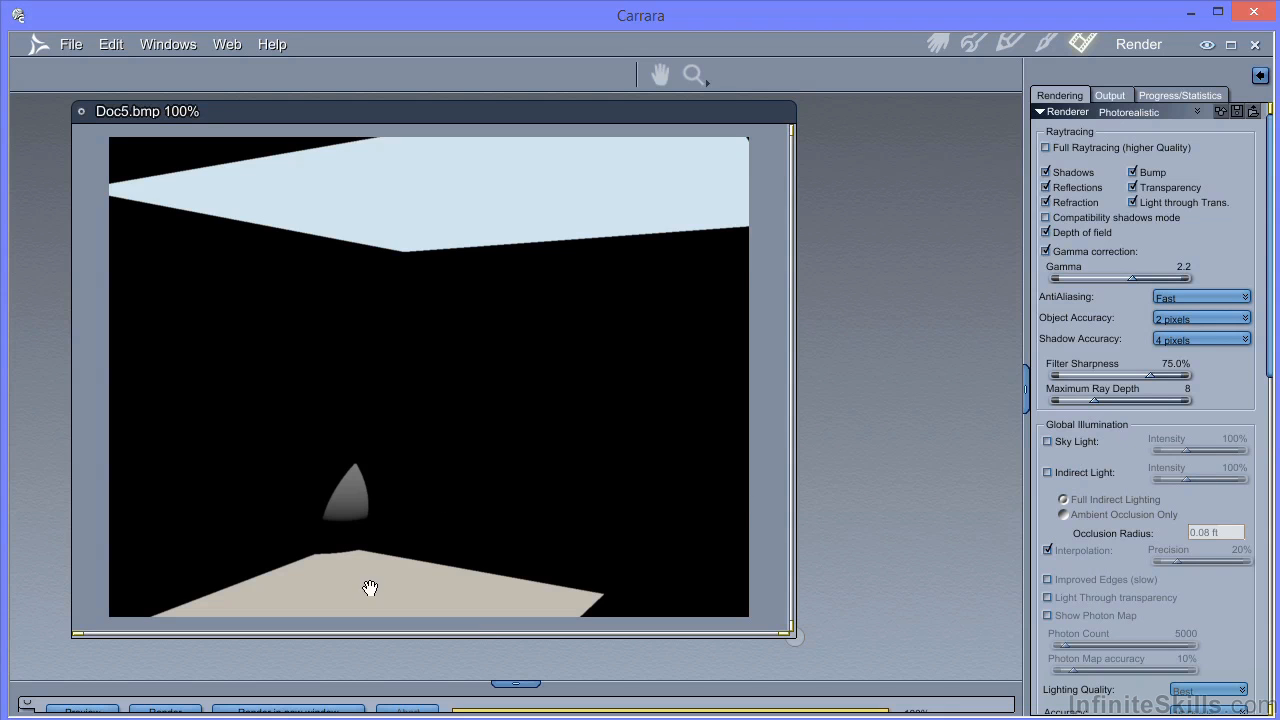
mouse_move(398, 560)
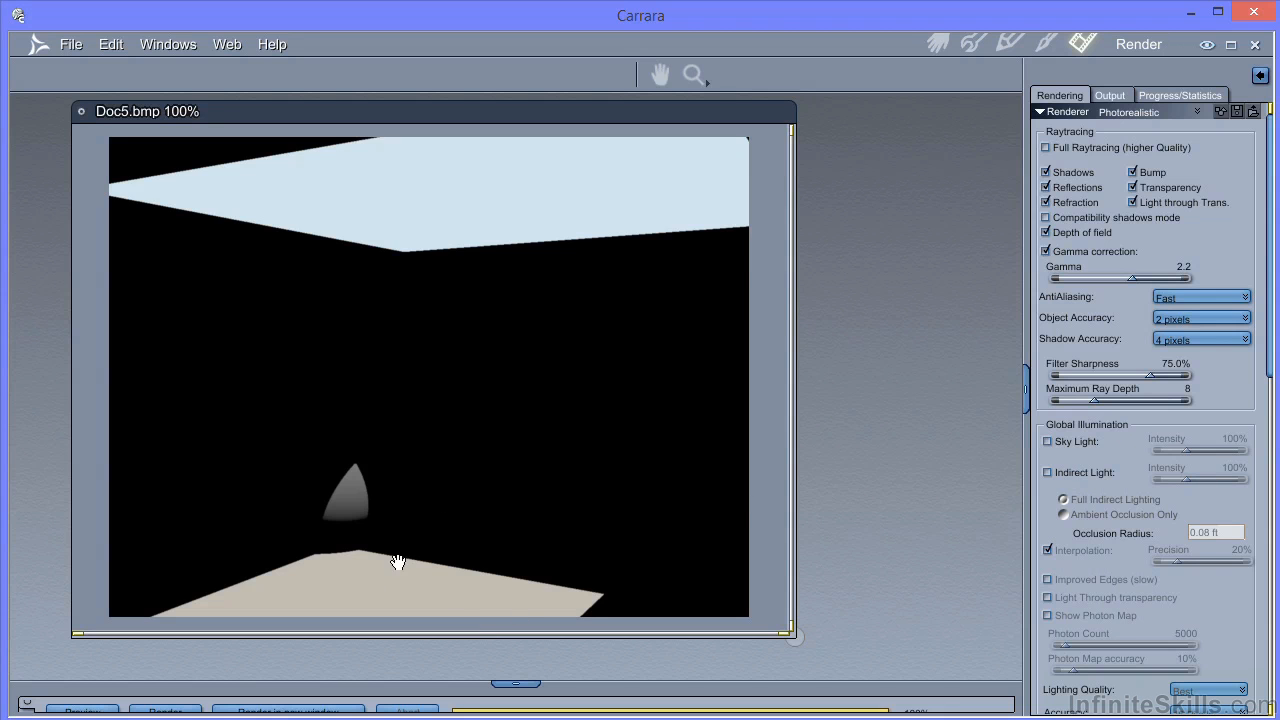
mouse_move(356, 478)
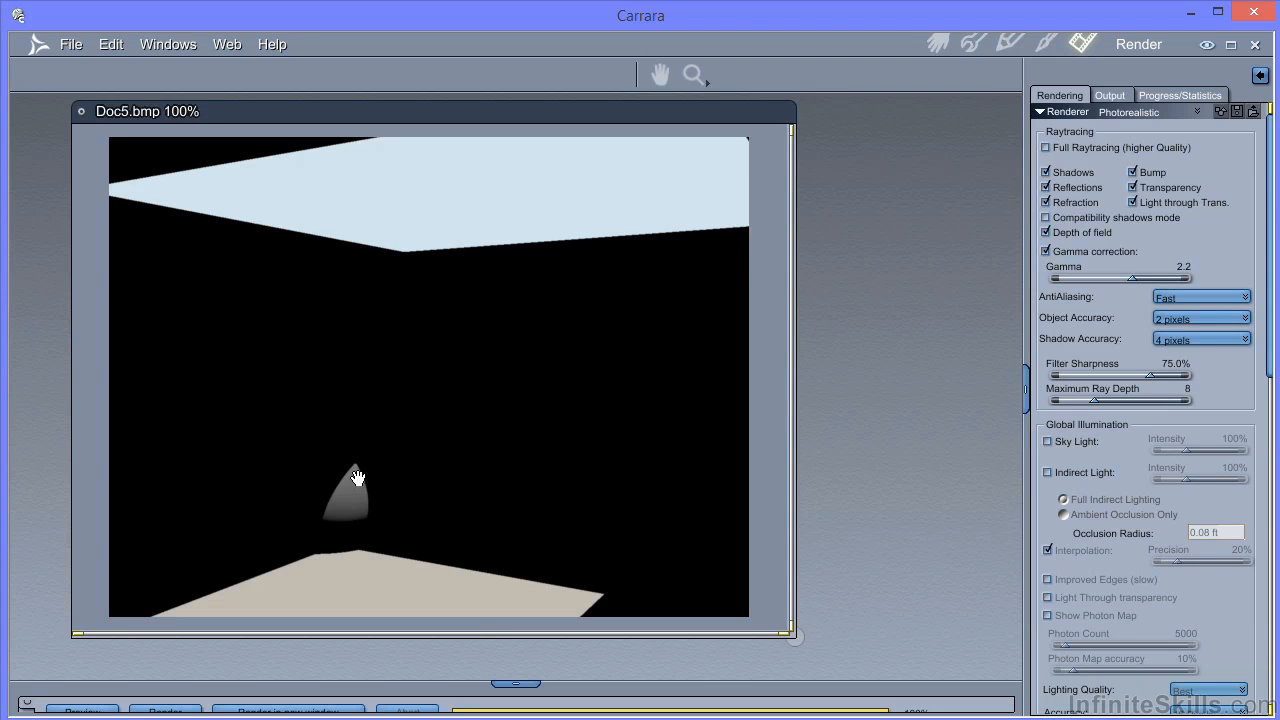
mouse_move(392, 468)
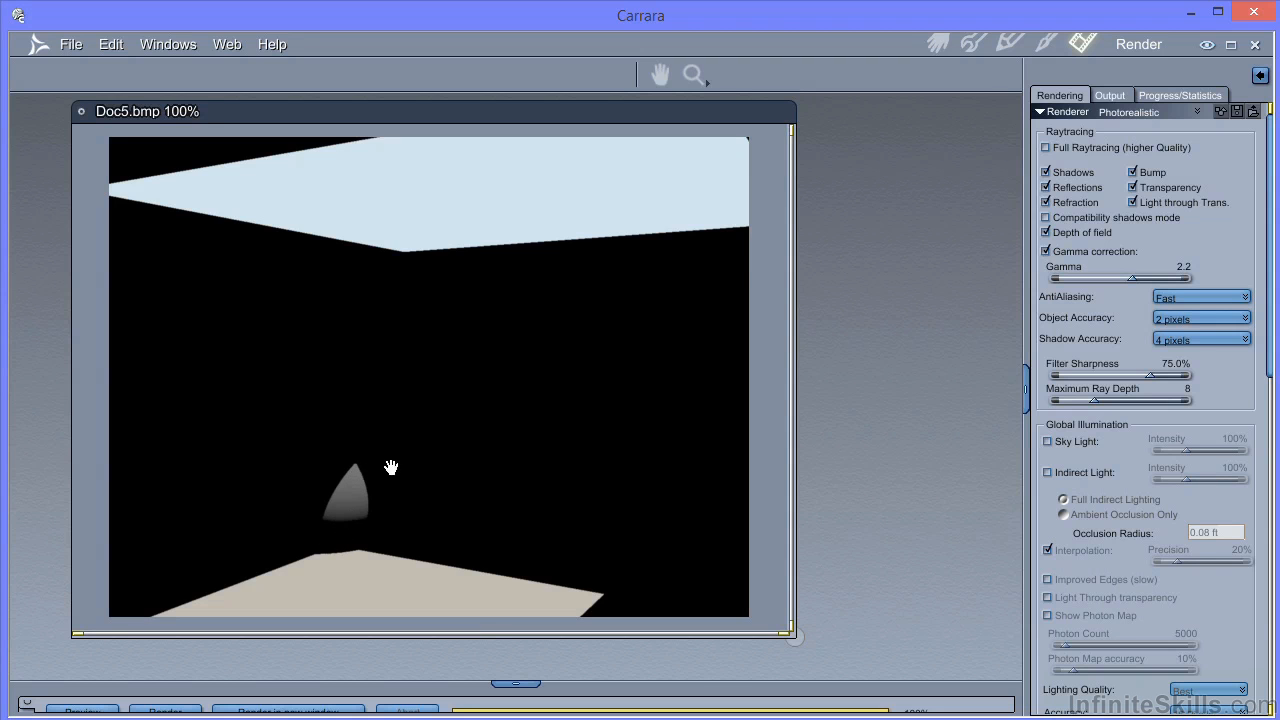
mouse_move(588, 460)
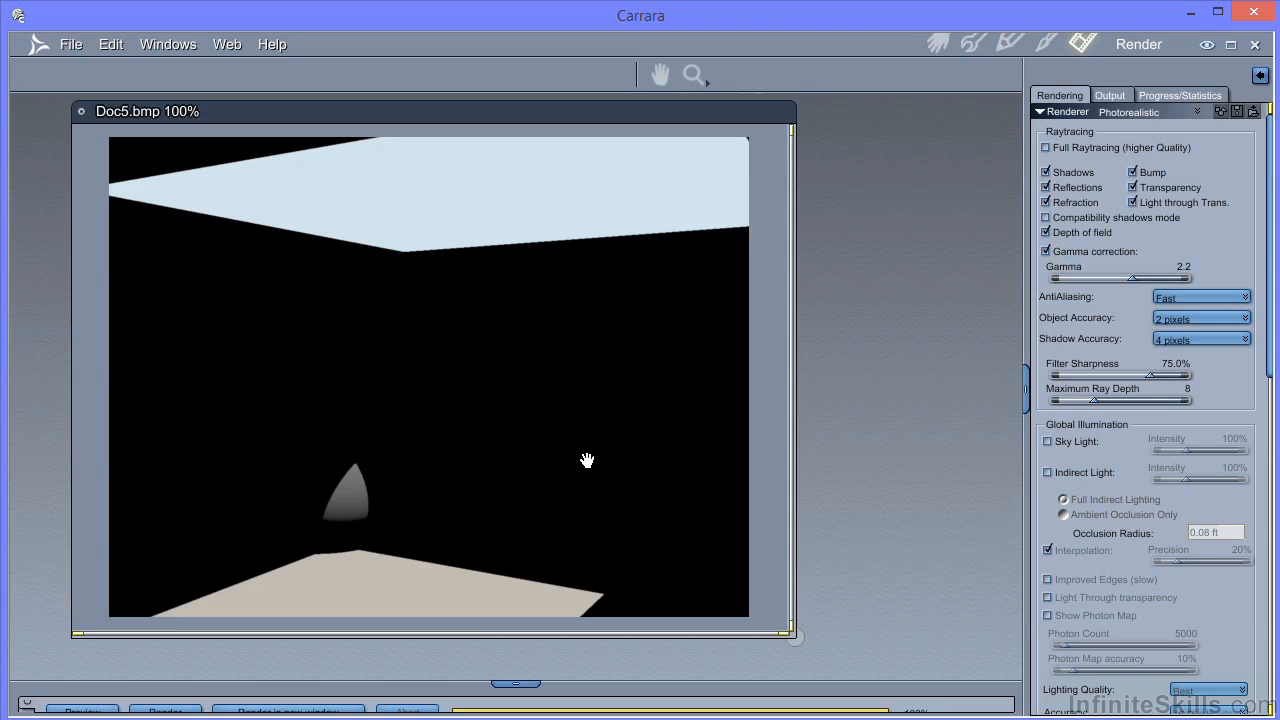
Enable Sky Light under Global Illumination so the sphere and walls show in the render.
left_click(1048, 442)
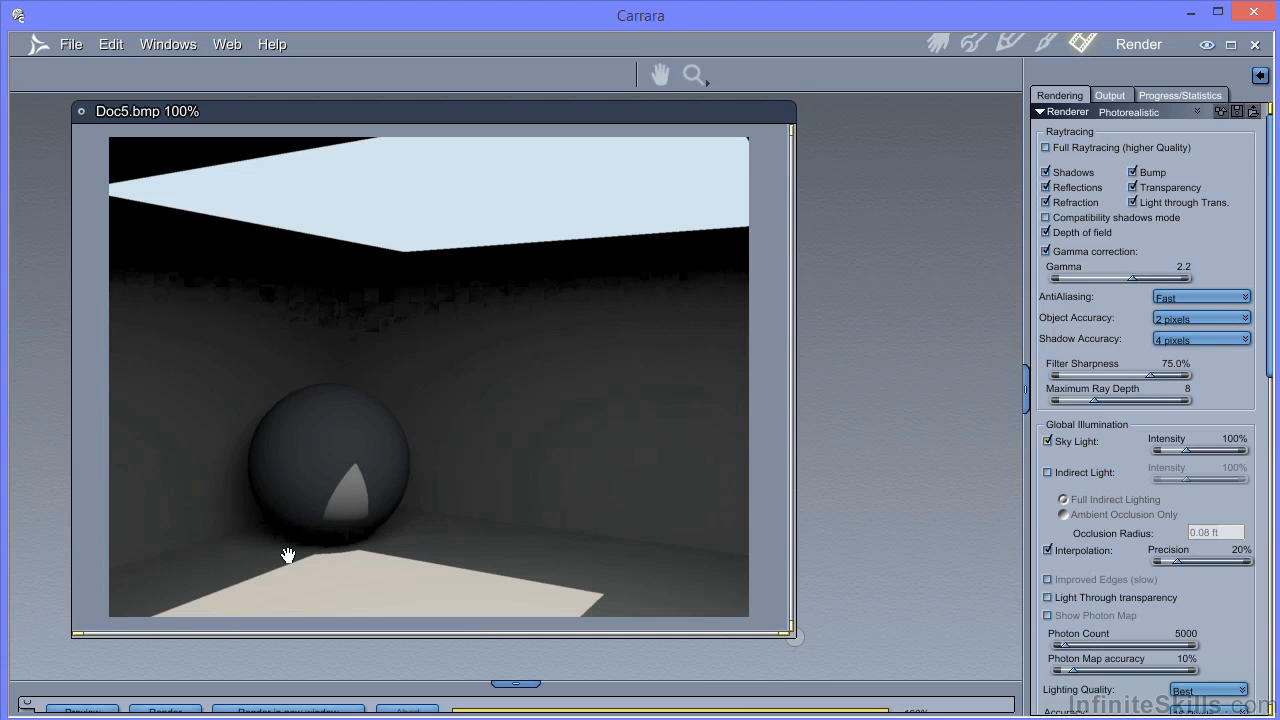
mouse_move(364, 548)
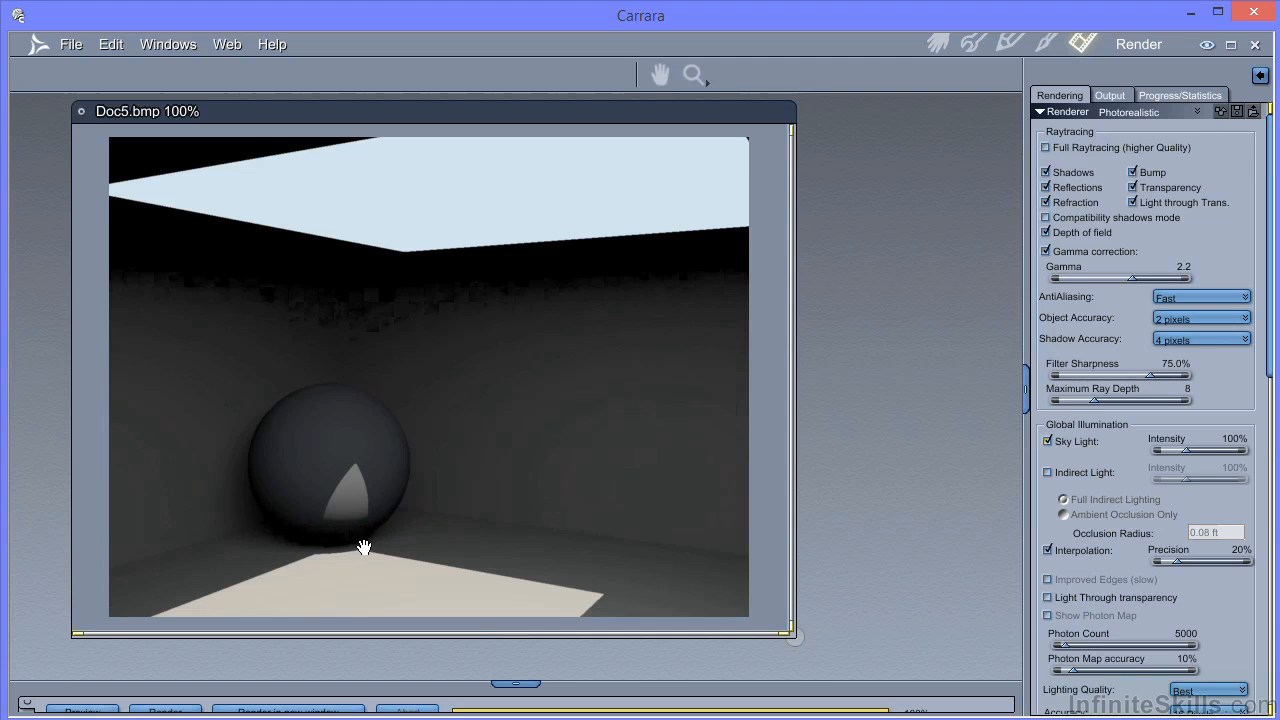
mouse_move(292, 264)
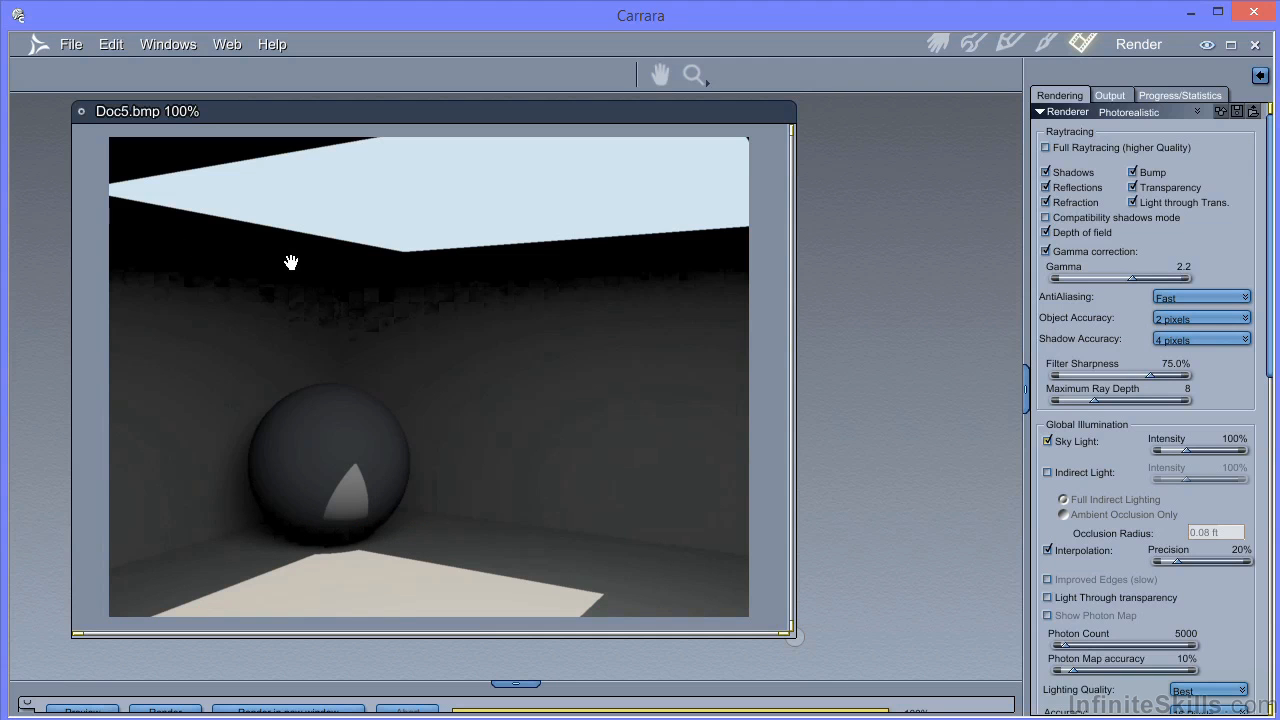
mouse_move(386, 536)
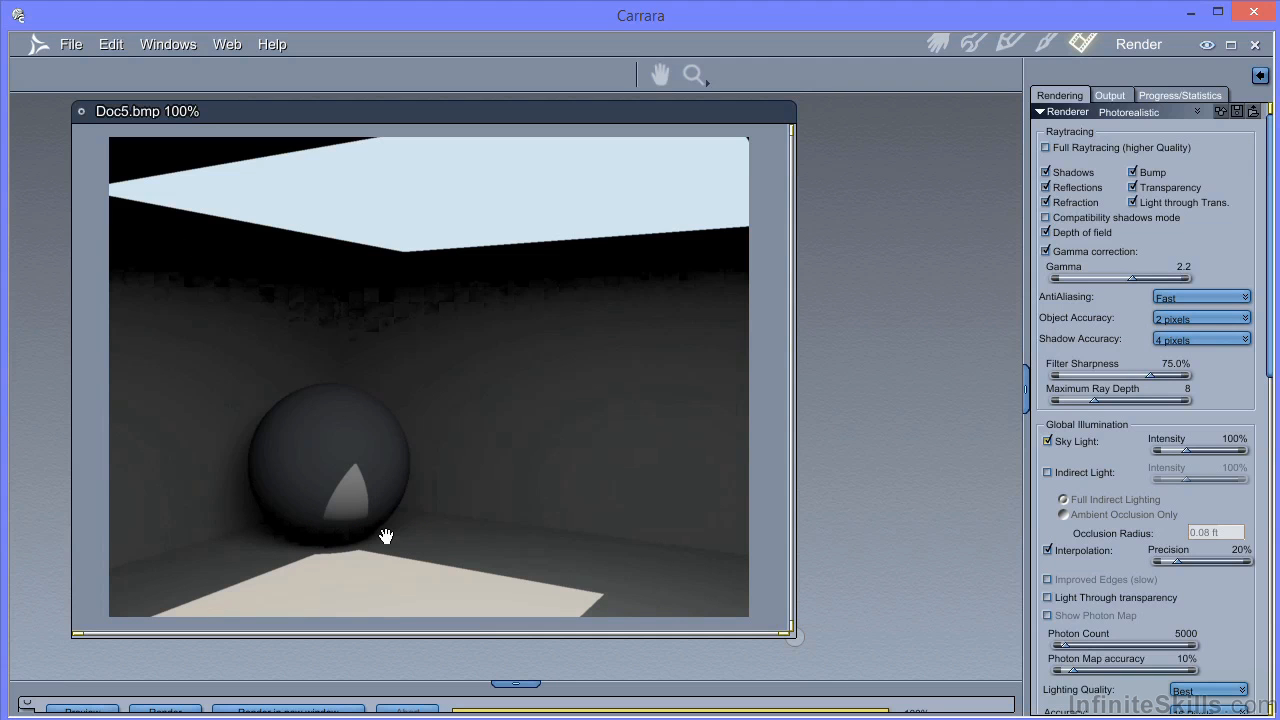
mouse_move(226, 312)
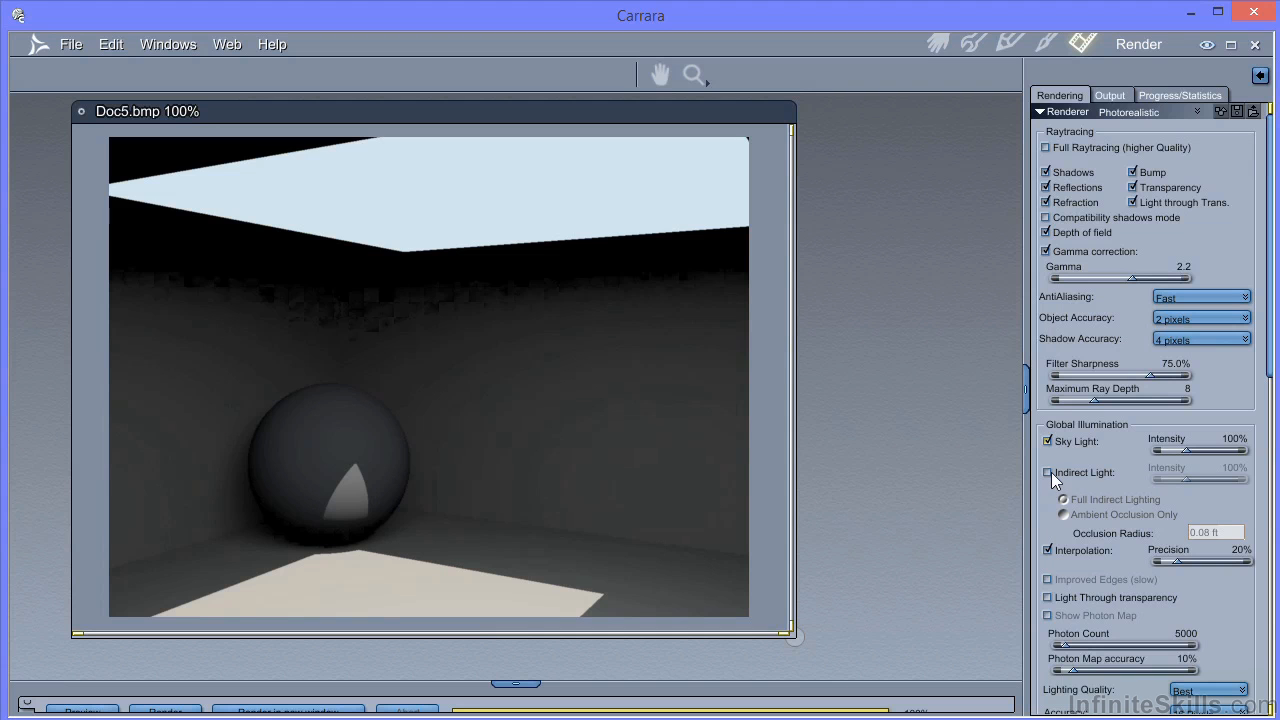
Enable Indirect Light under Global Illumination so bounced light brightens the scene.
left_click(1048, 472)
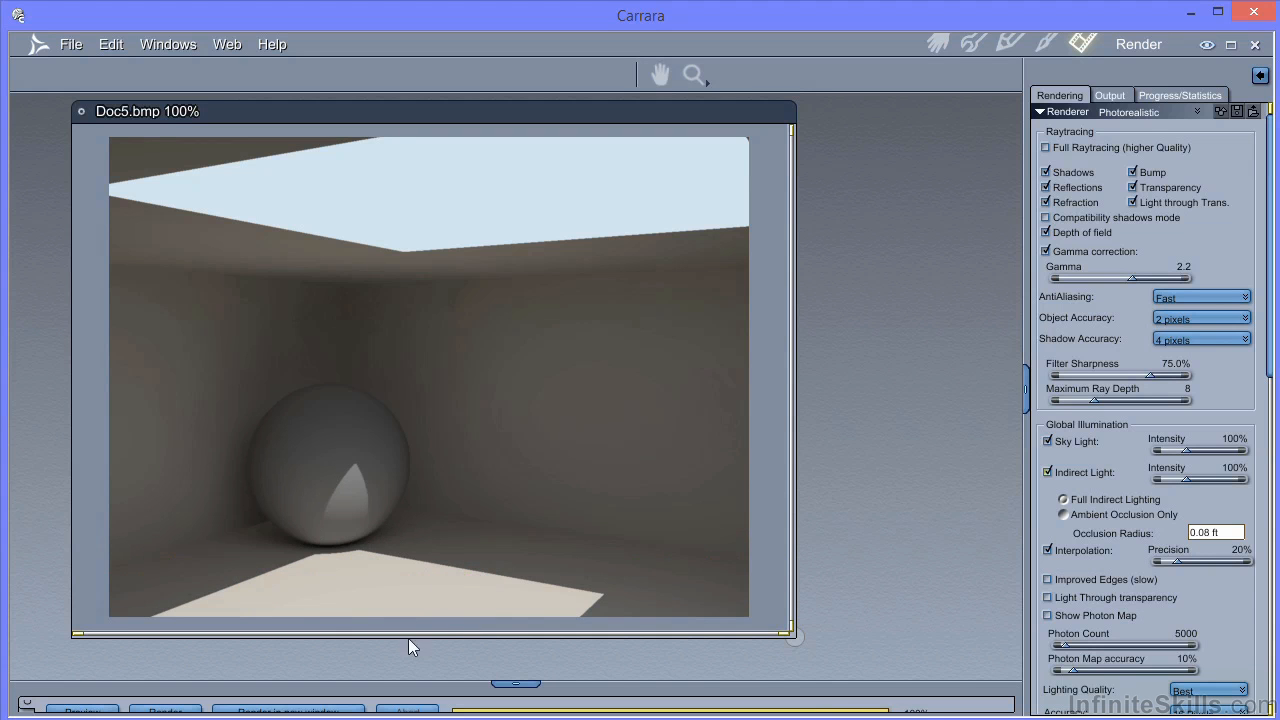
mouse_move(388, 600)
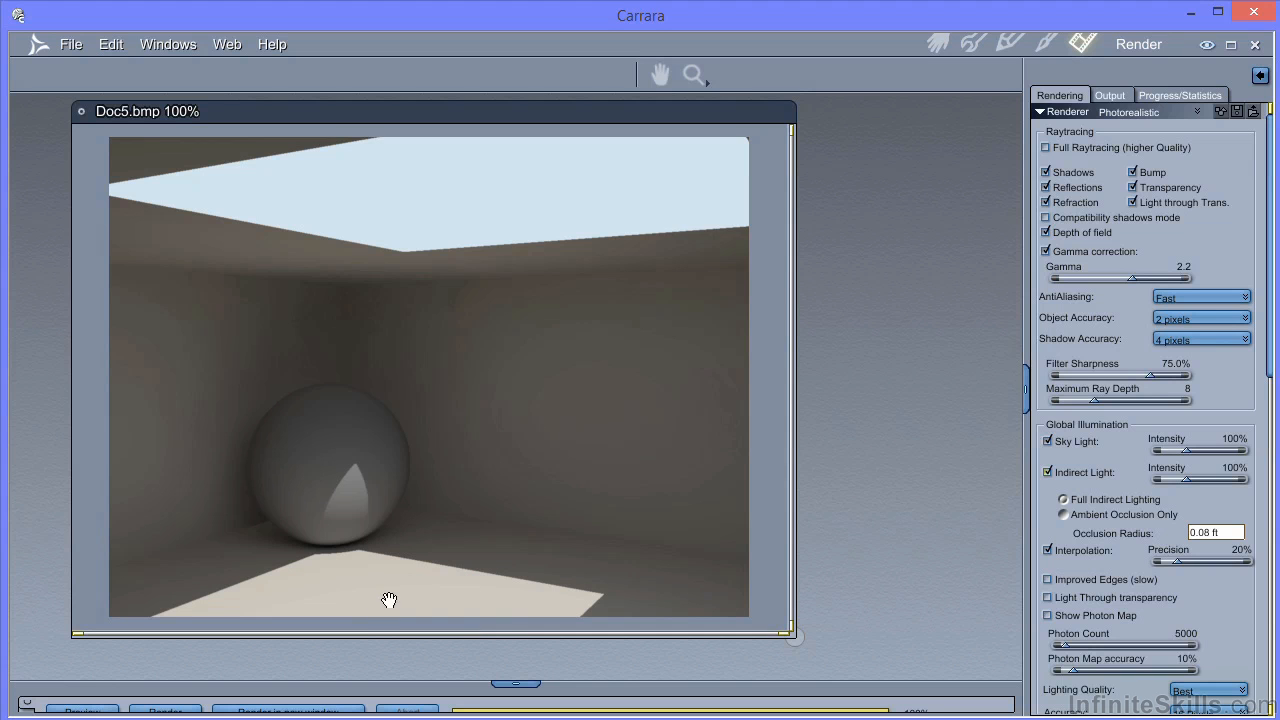
mouse_move(446, 588)
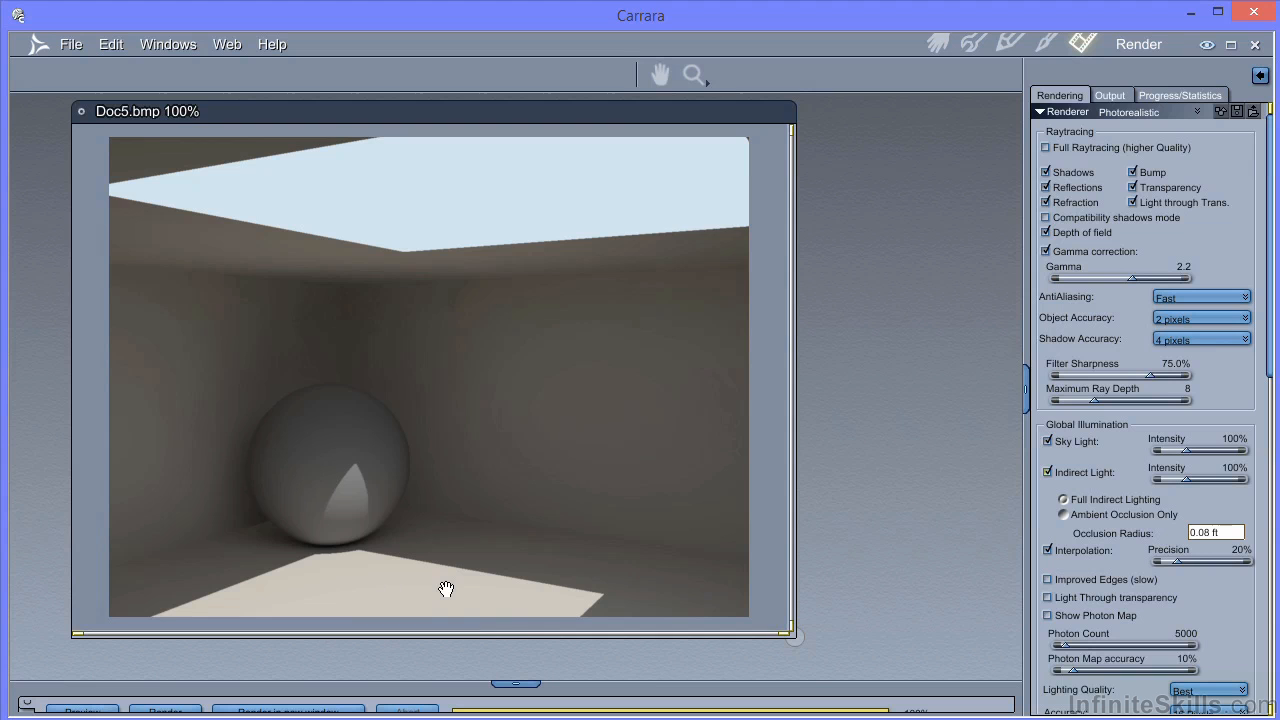
mouse_move(1076, 456)
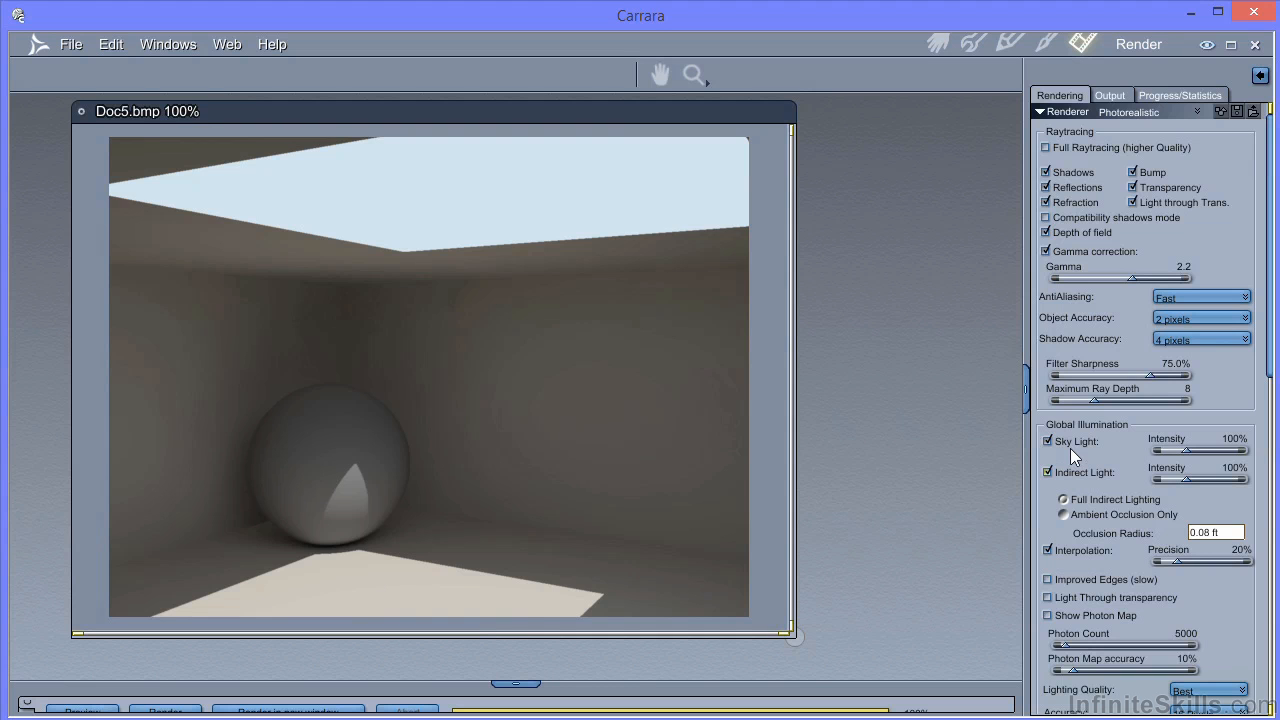
Turn off Sky Light and start a fresh render lit by indirect light only.
left_click(1048, 442)
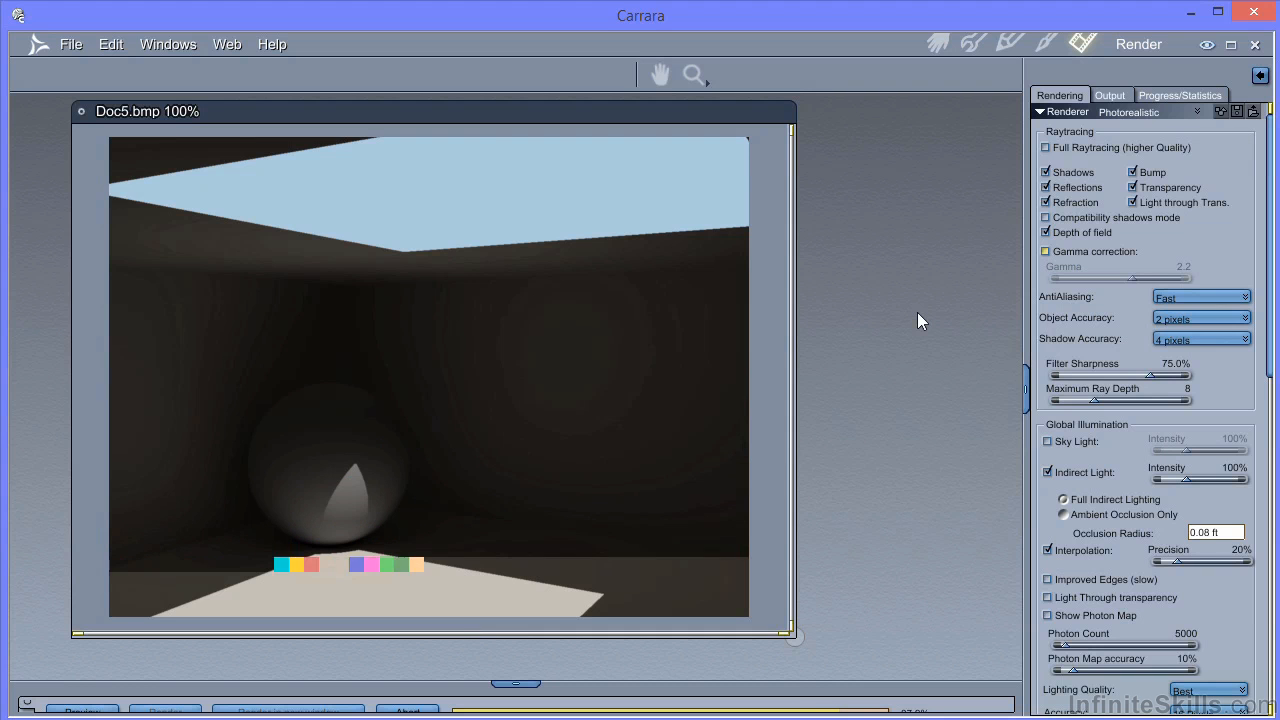
left_click(1048, 442)
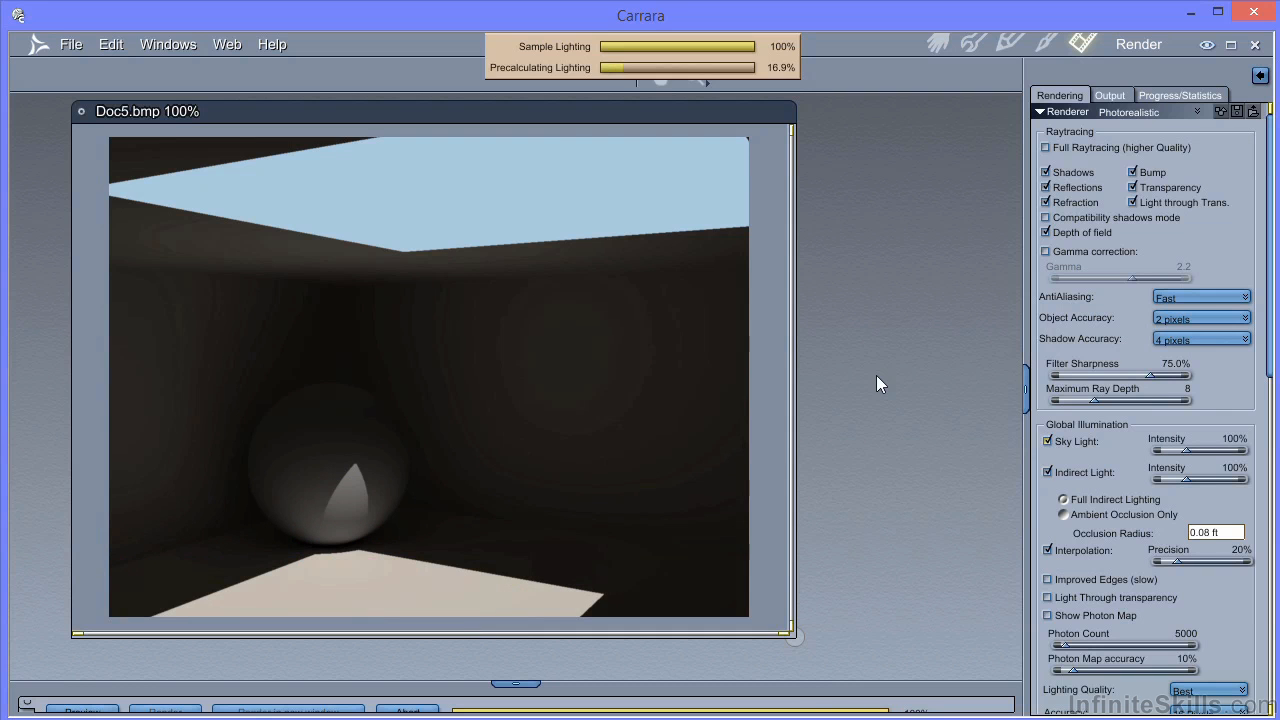